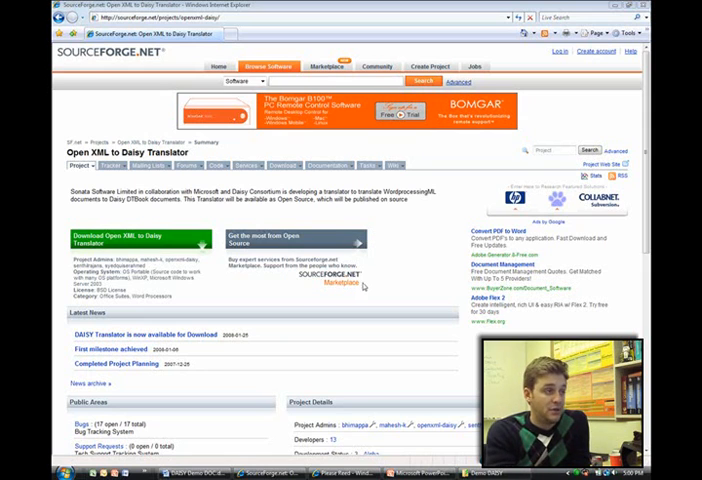
Scroll down the Open XML to Daisy Translator project page on SourceForge
scroll("down", 3)
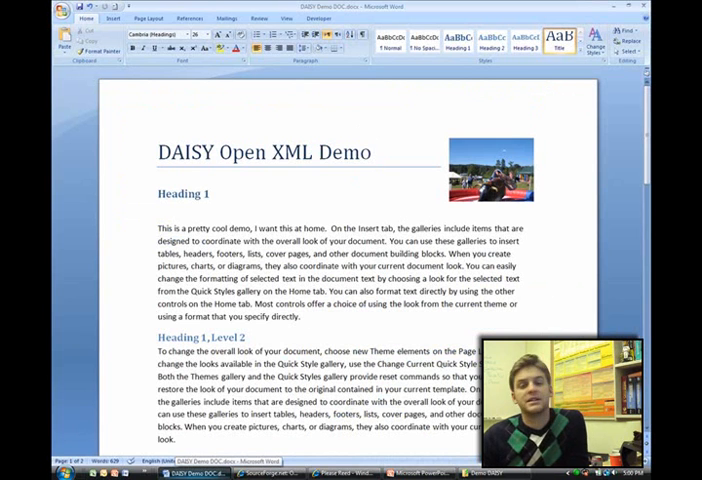
left_click(375, 152)
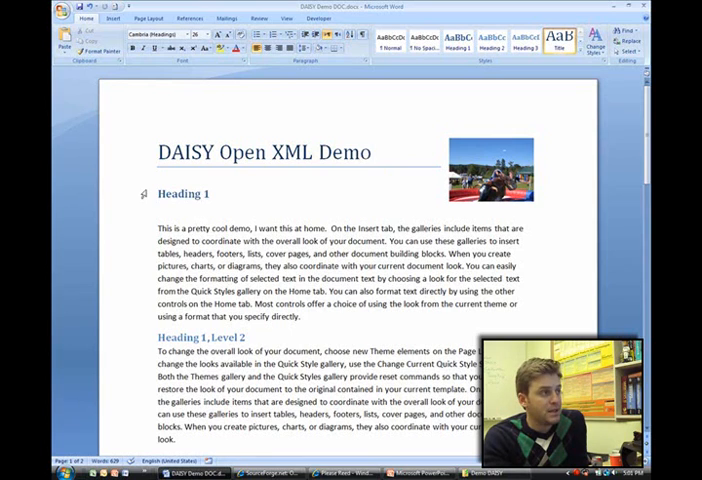
left_click(490, 170)
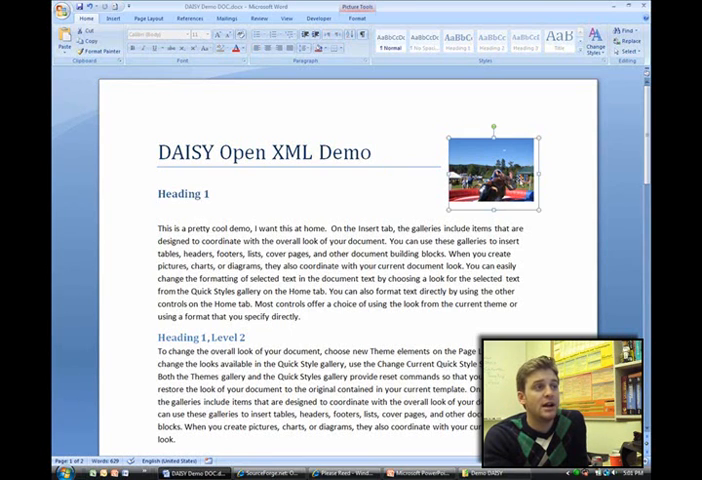
right_click(490, 175)
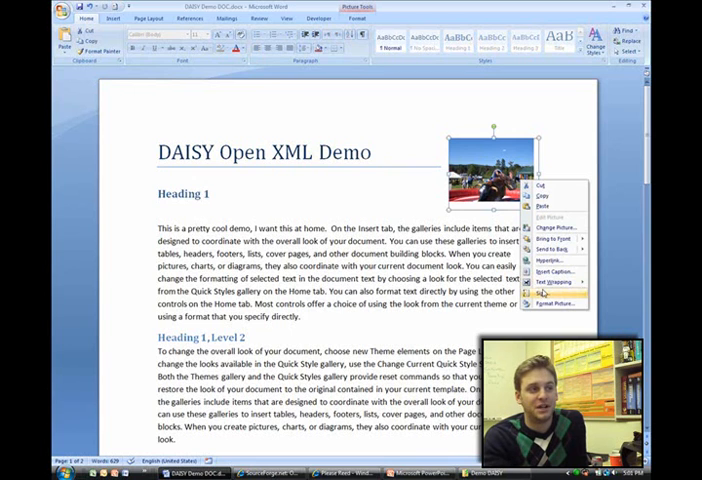
left_click(553, 303)
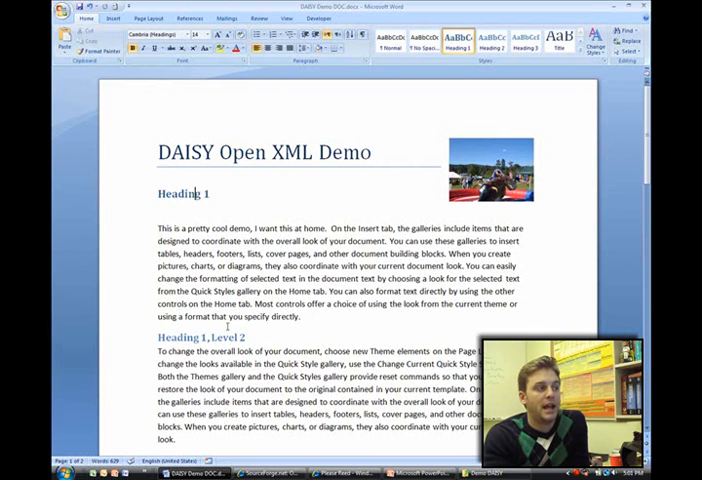
left_click(303, 316)
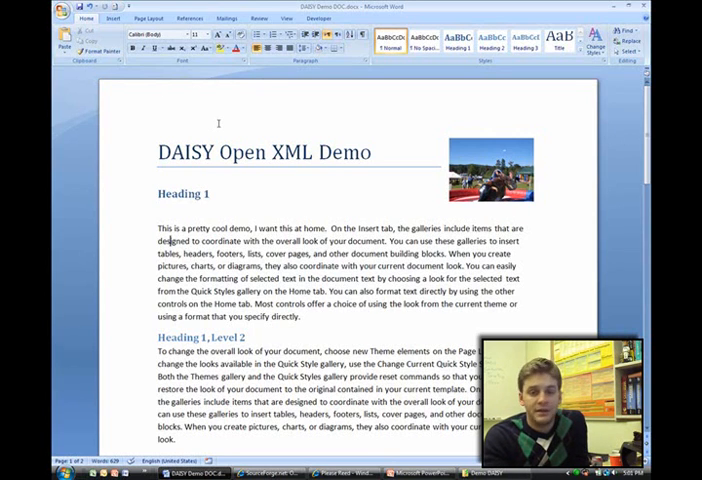
left_click(58, 10)
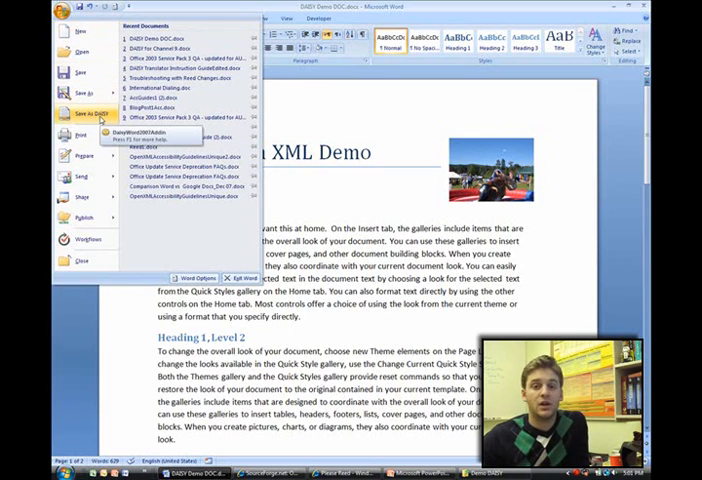
mouse_move(83, 93)
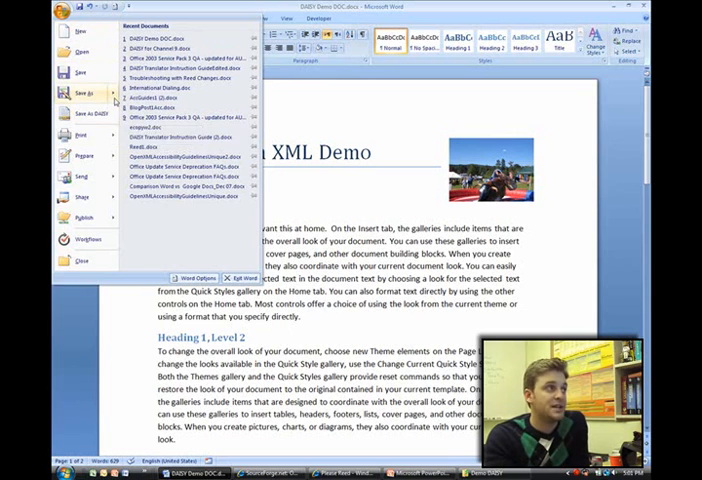
Save the document as DAISY into the Demo DAISY folder with document title 'demu'
left_click(82, 93)
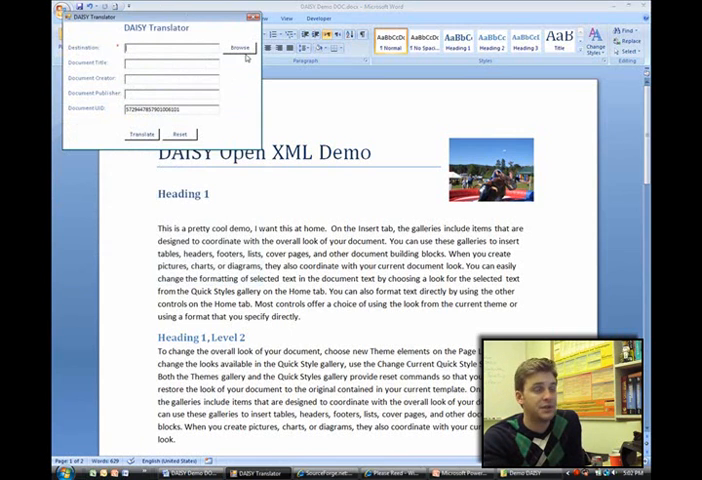
left_click(239, 47)
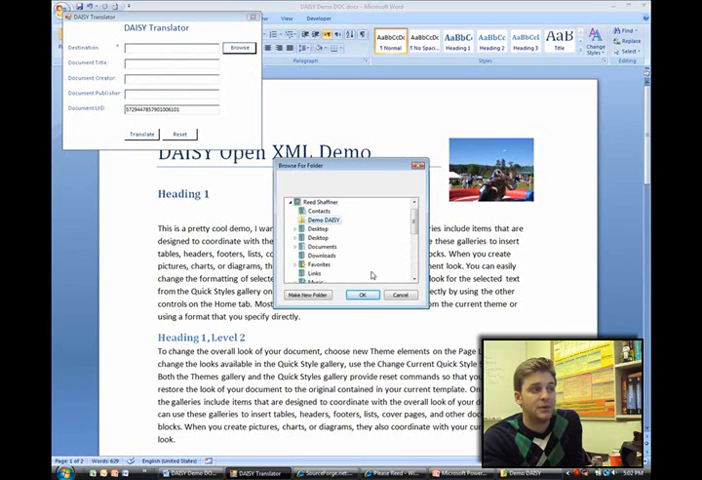
left_click(363, 294)
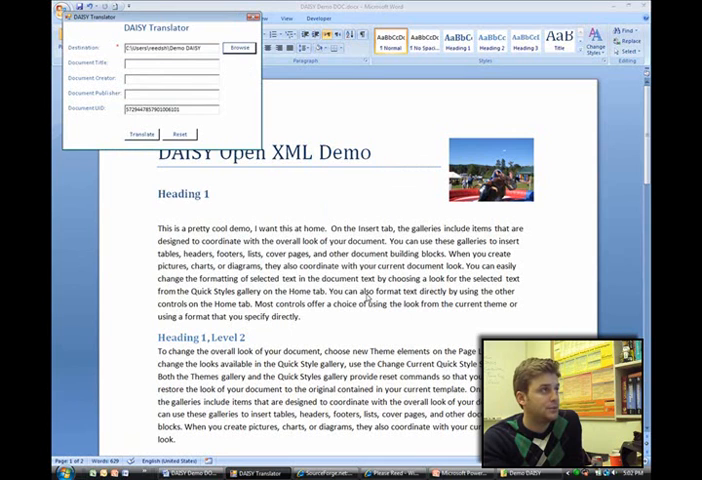
left_click(160, 64)
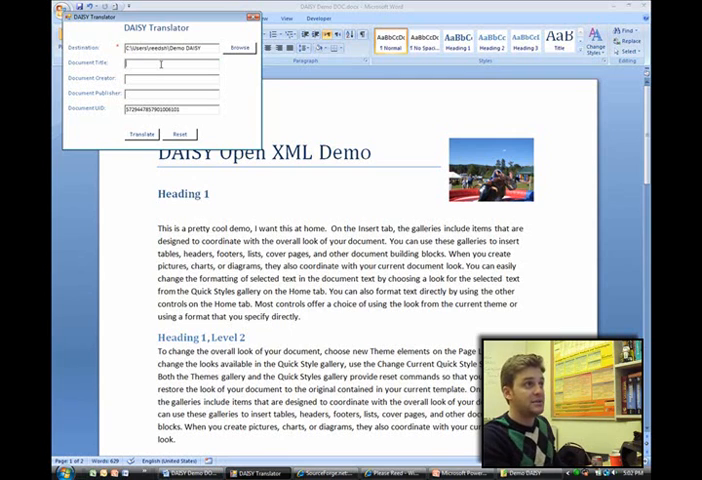
type("demu")
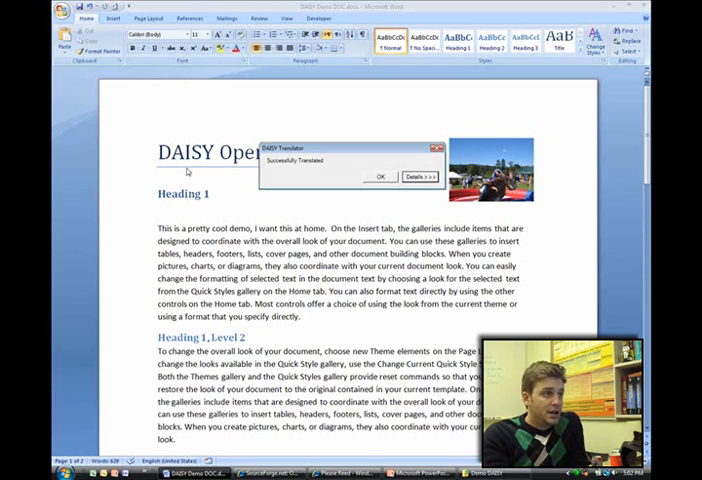
mouse_move(360, 203)
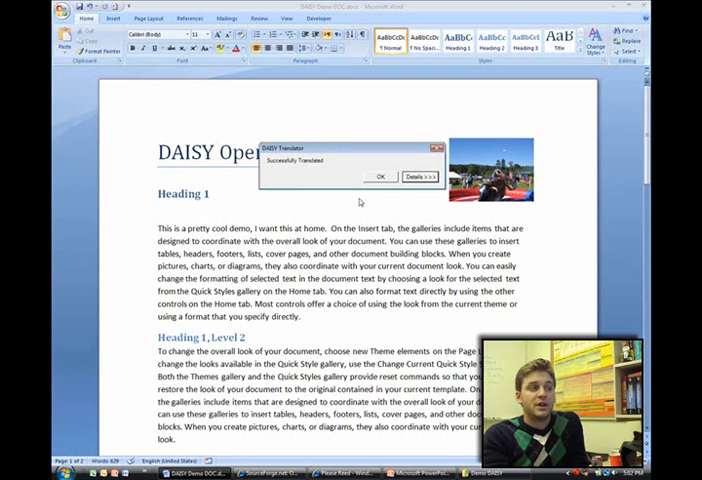
View the translation details confirming the document is valid, then dismiss the notice
left_click(420, 176)
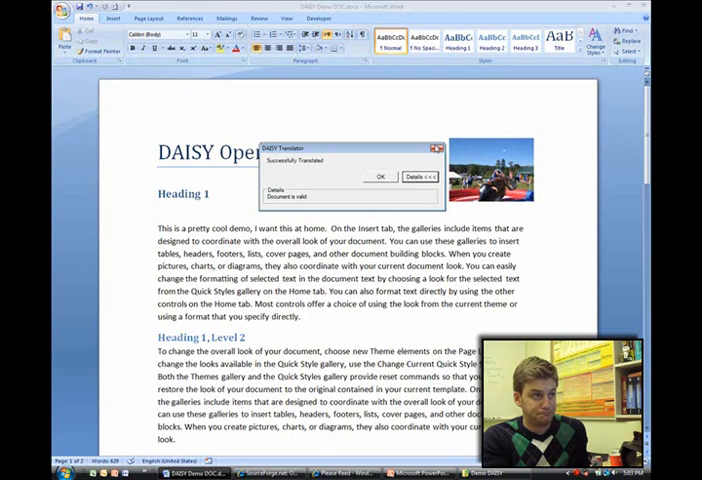
left_click(378, 176)
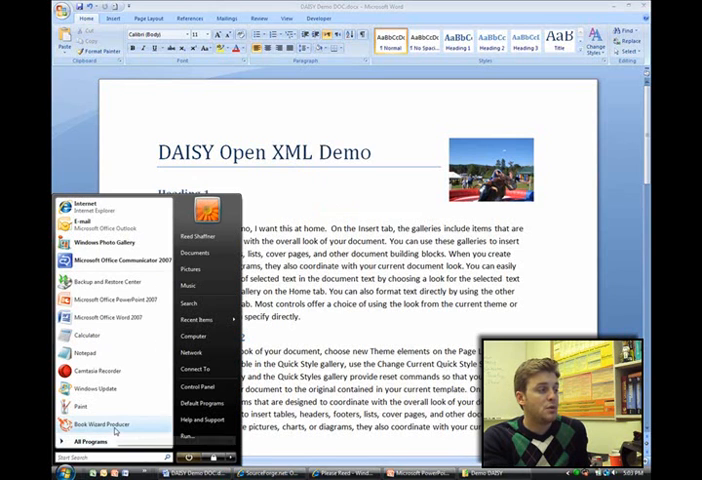
Launch Book Wizard Producer and decline the demo registration prompt
left_click(400, 300)
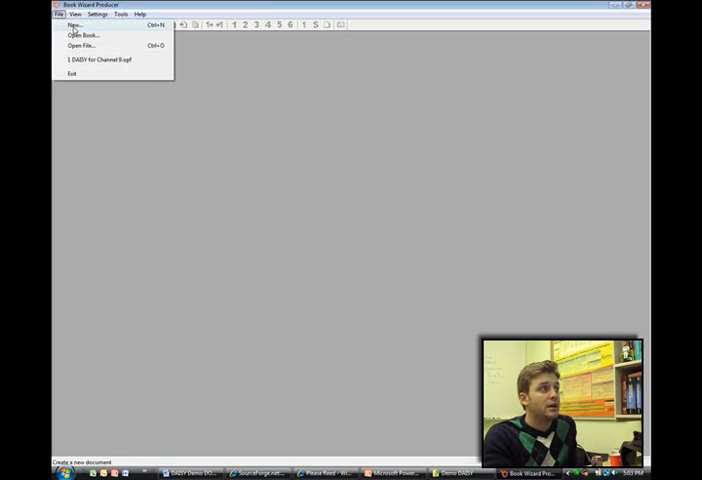
left_click(73, 25)
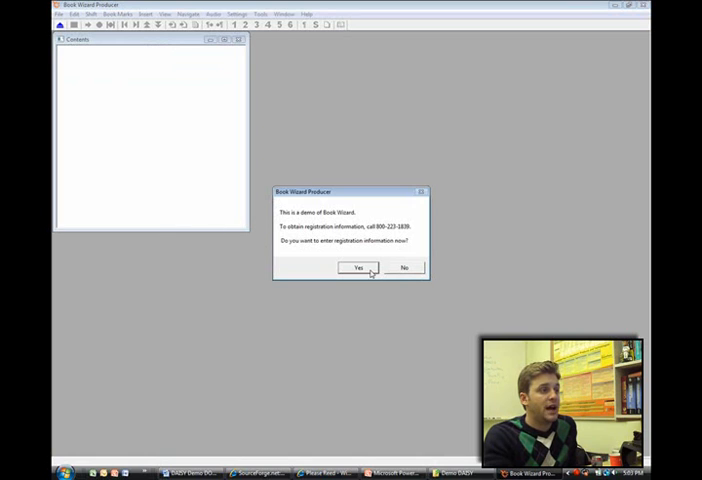
left_click(357, 267)
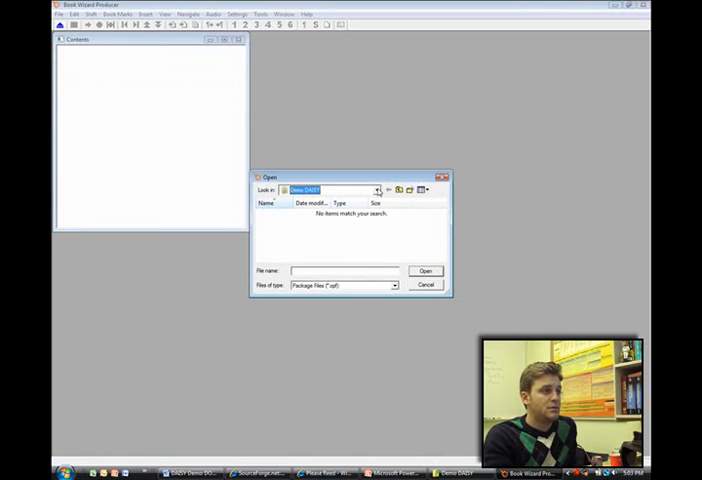
Open DAISY Demo DOC.xml from the Demo DAISY folder as a DTBook XML file
left_click(377, 190)
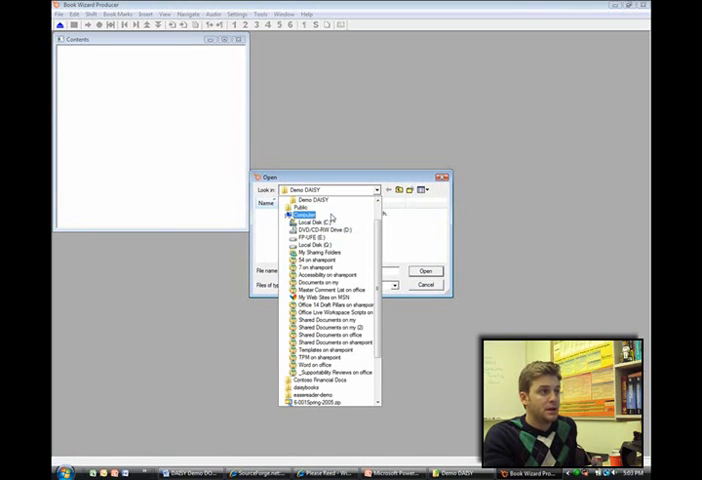
left_click(305, 222)
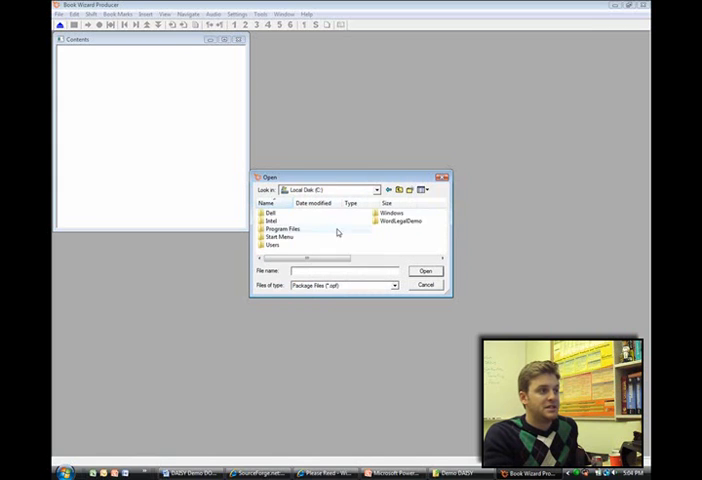
double_click(273, 244)
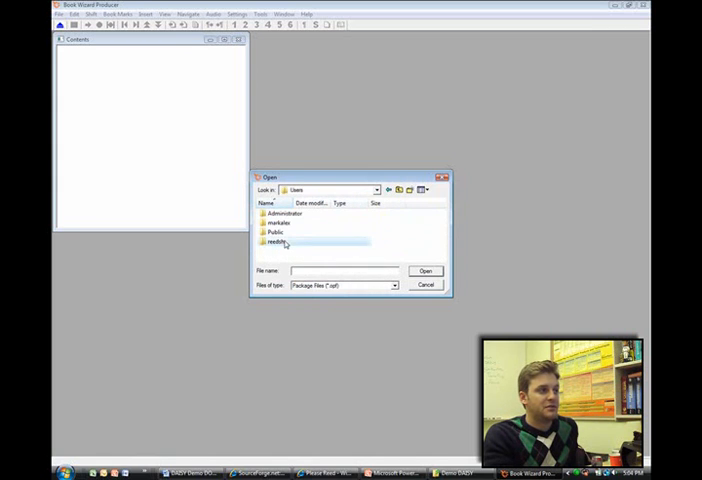
double_click(283, 241)
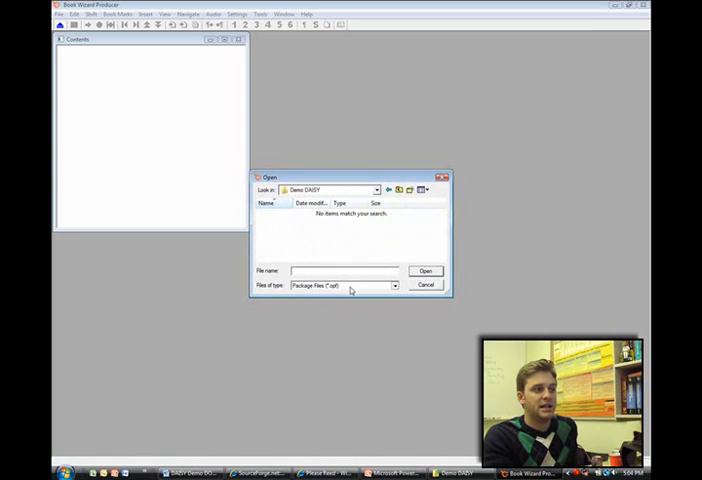
left_click(393, 285)
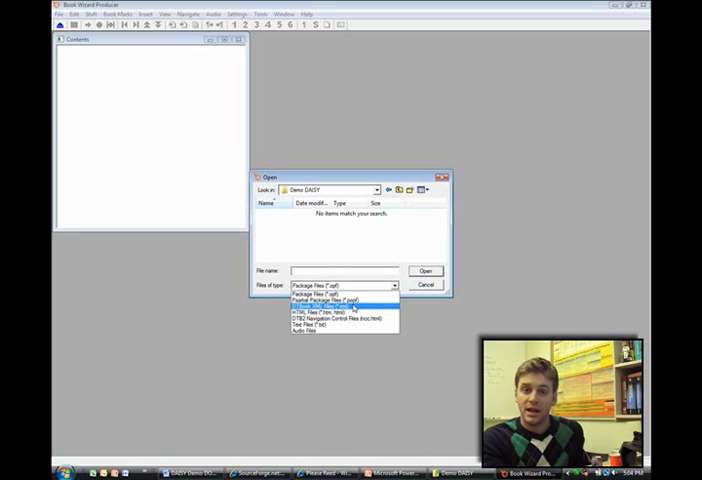
left_click(340, 305)
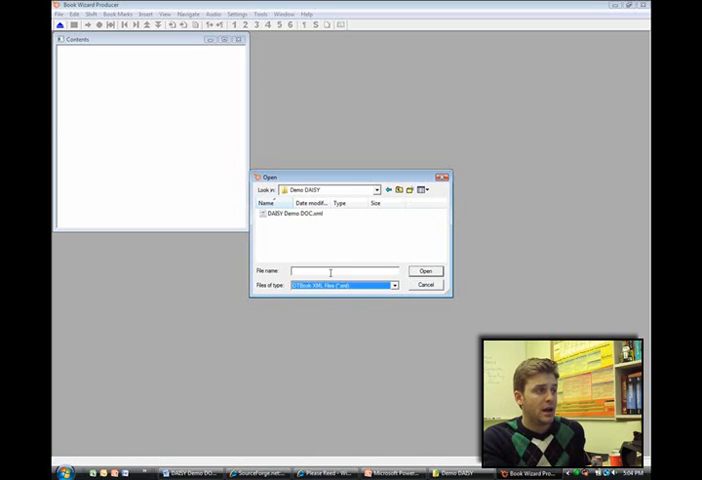
left_click(305, 214)
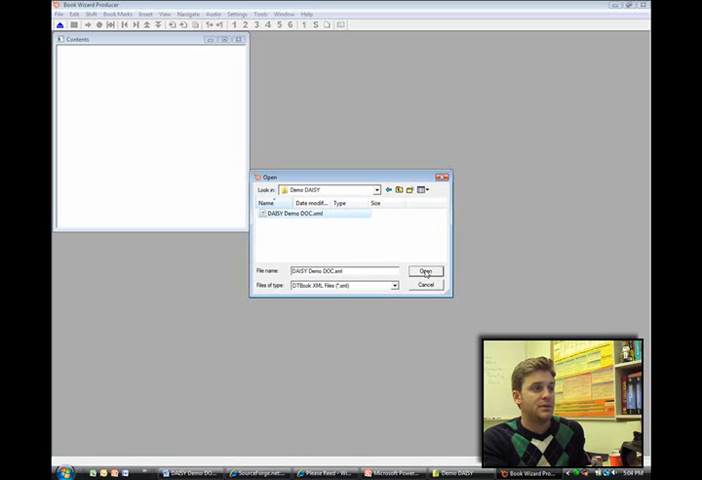
left_click(424, 271)
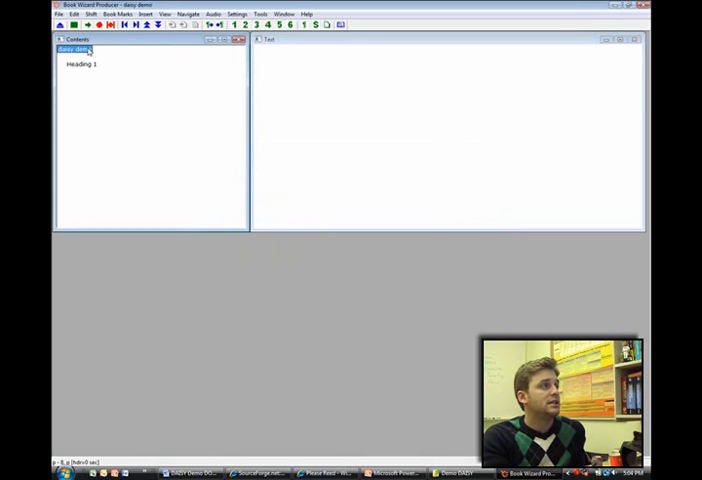
Display the book's text from the Contents pane, then close it, saving changes
left_click(75, 50)
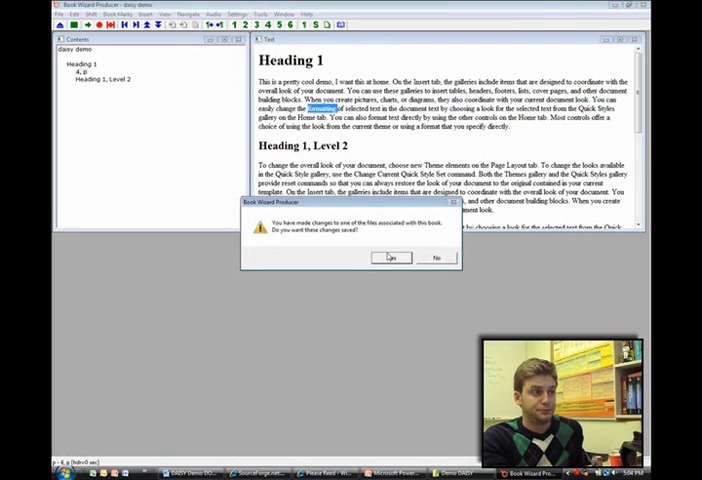
left_click(391, 257)
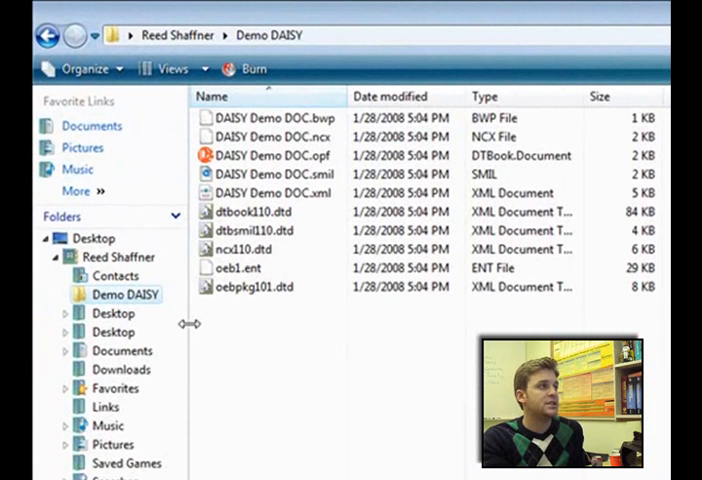
mouse_move(318, 300)
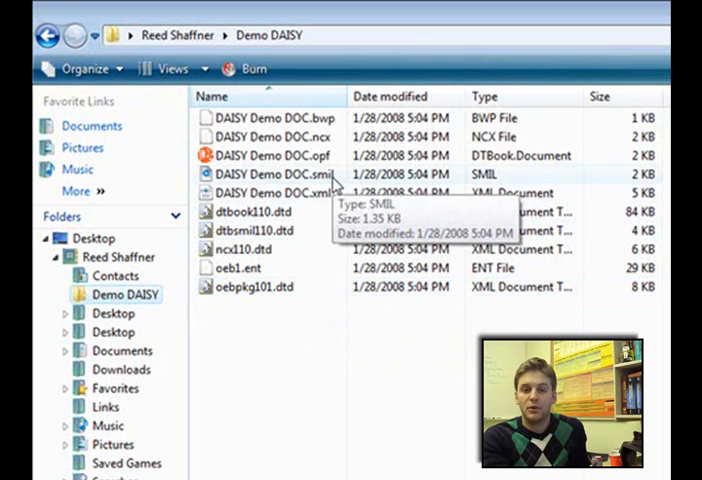
mouse_move(315, 225)
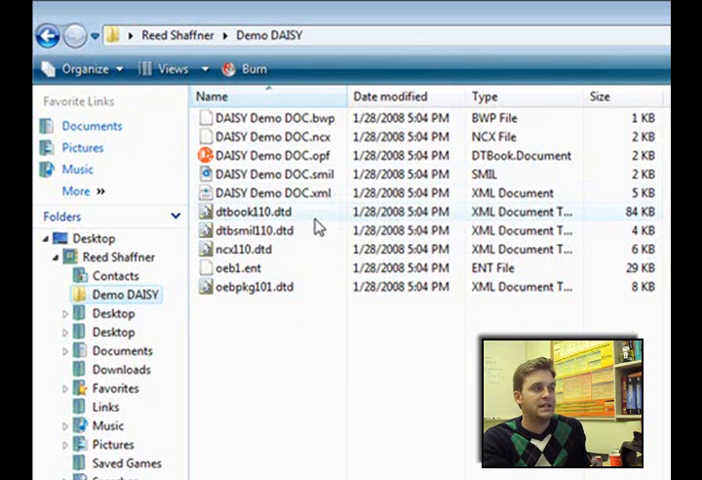
mouse_move(358, 268)
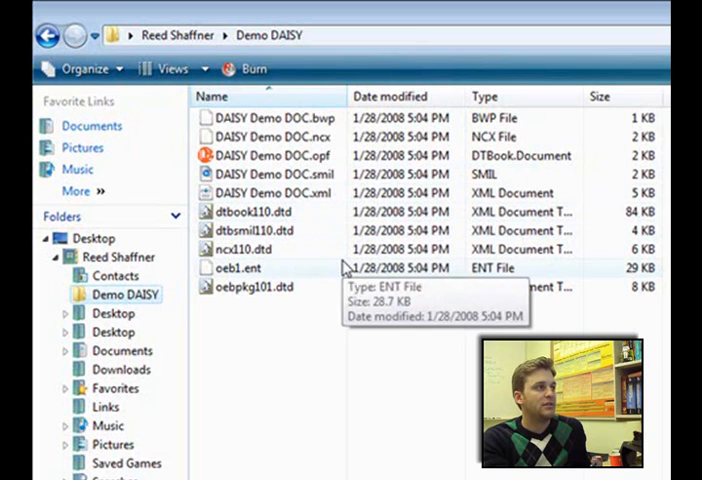
left_click(275, 192)
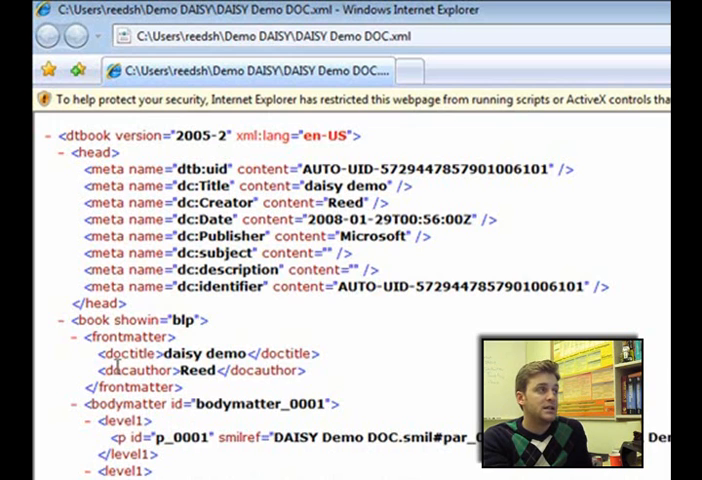
mouse_move(198, 458)
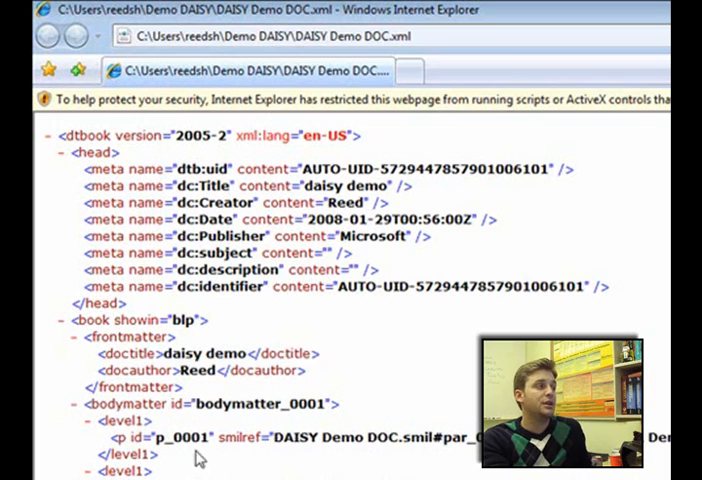